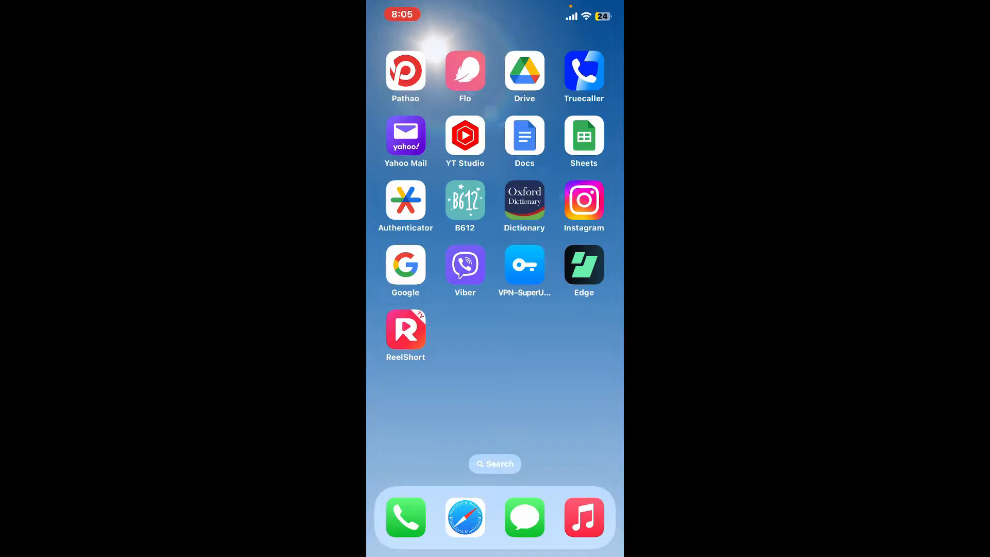
- Launch ReelShort from the home screen and let its featured series feed load
left_click(405, 335)
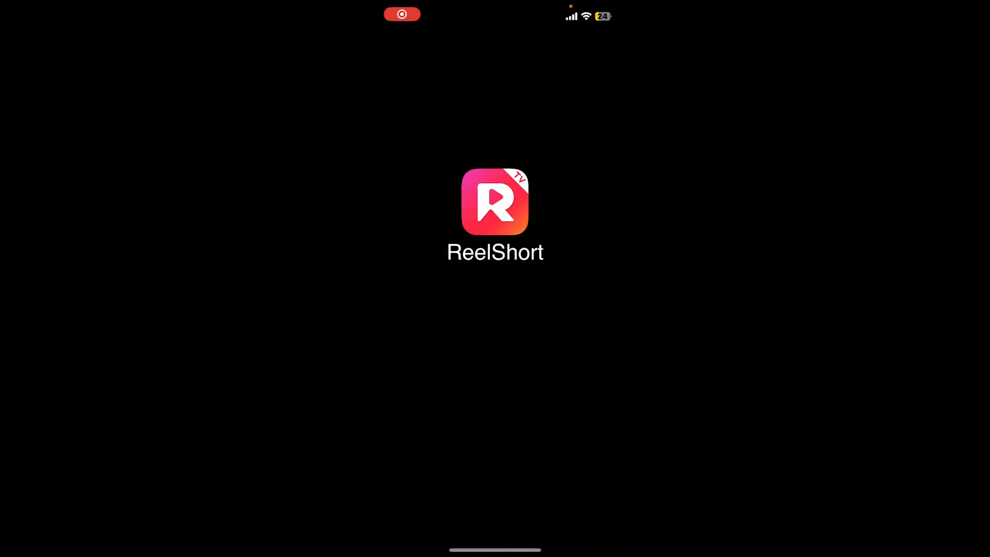
left_click(494, 201)
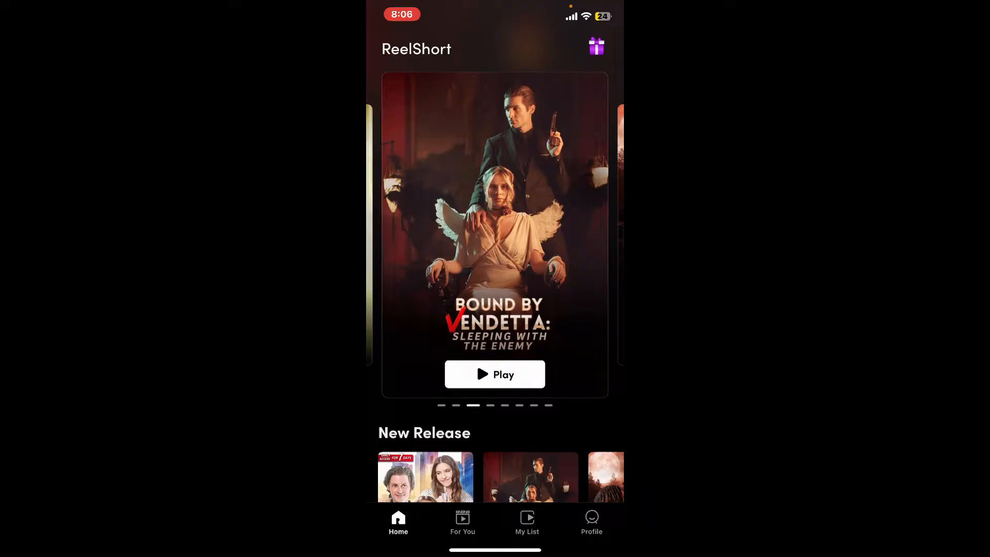
- Open the Setting page from the Profile tab
left_click(591, 520)
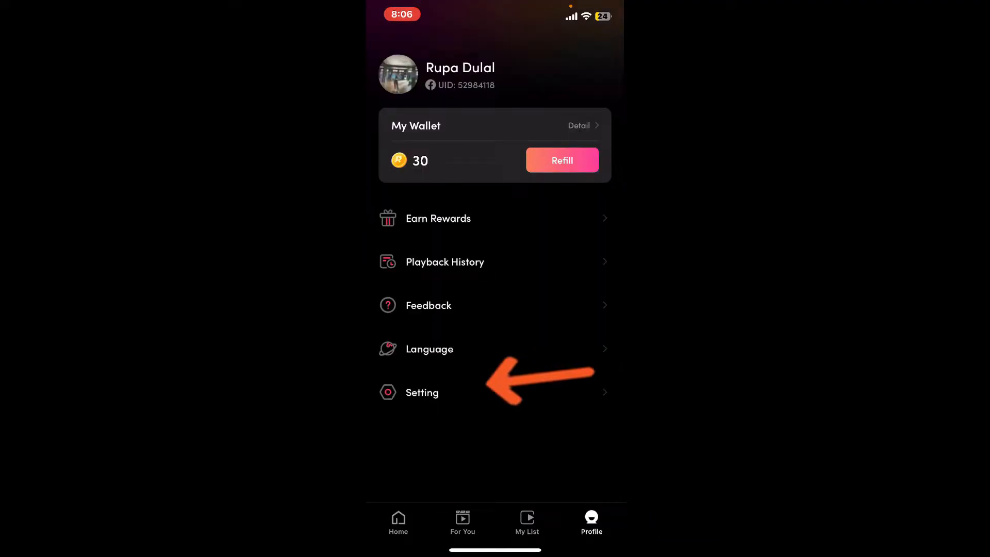
left_click(421, 392)
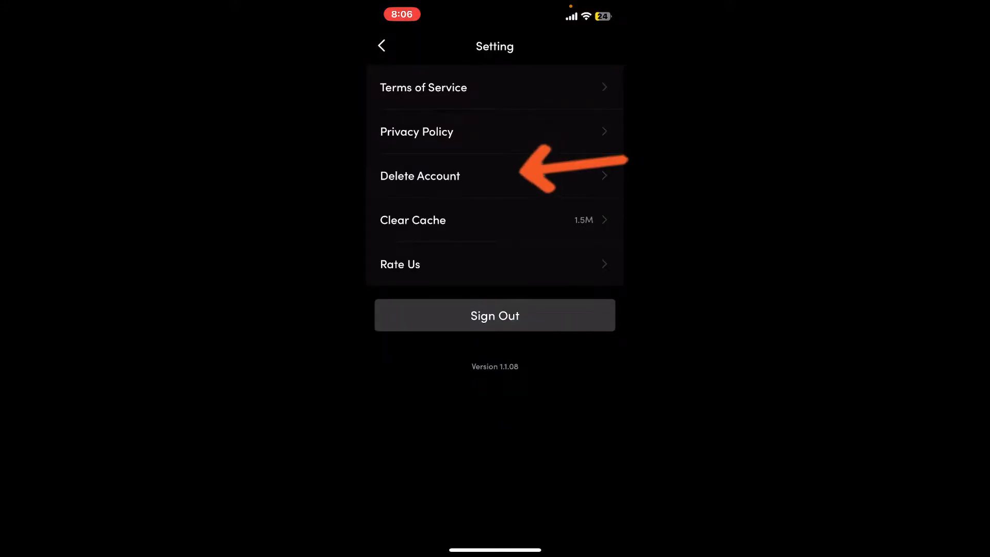
- Choose Delete Account to show the permanent-deletion attention notice
left_click(419, 175)
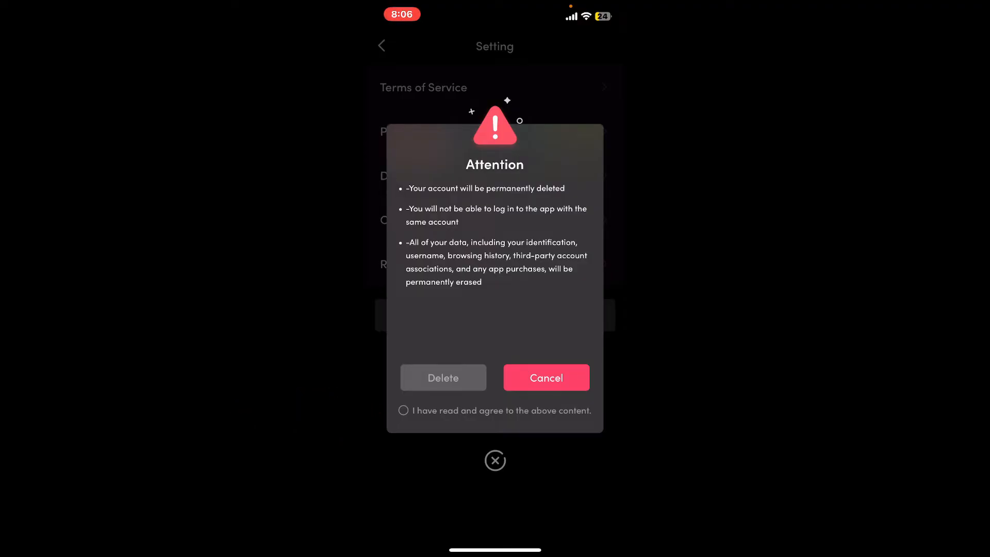
- Agree to the notice and confirm Delete, returning to the iOS home screen
left_click(402, 410)
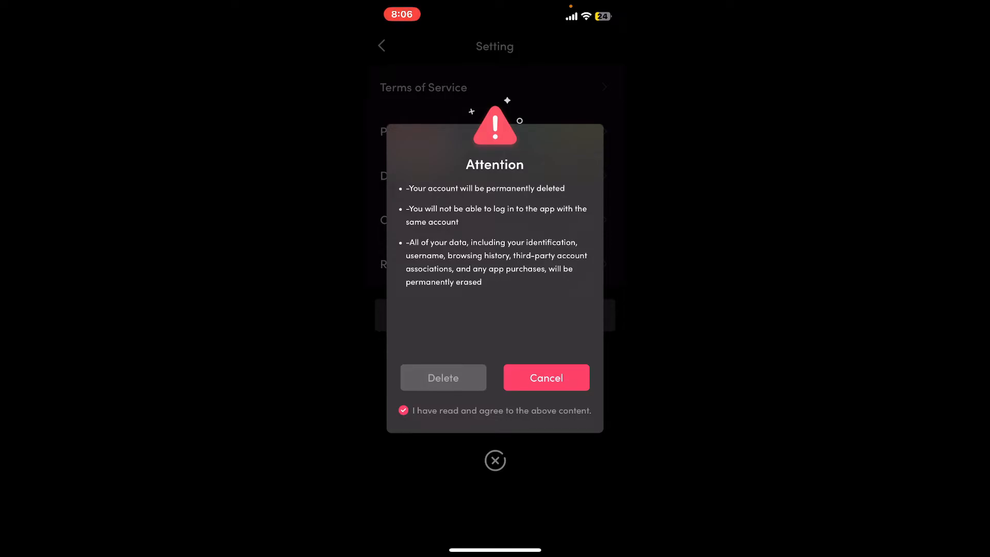
left_click(546, 378)
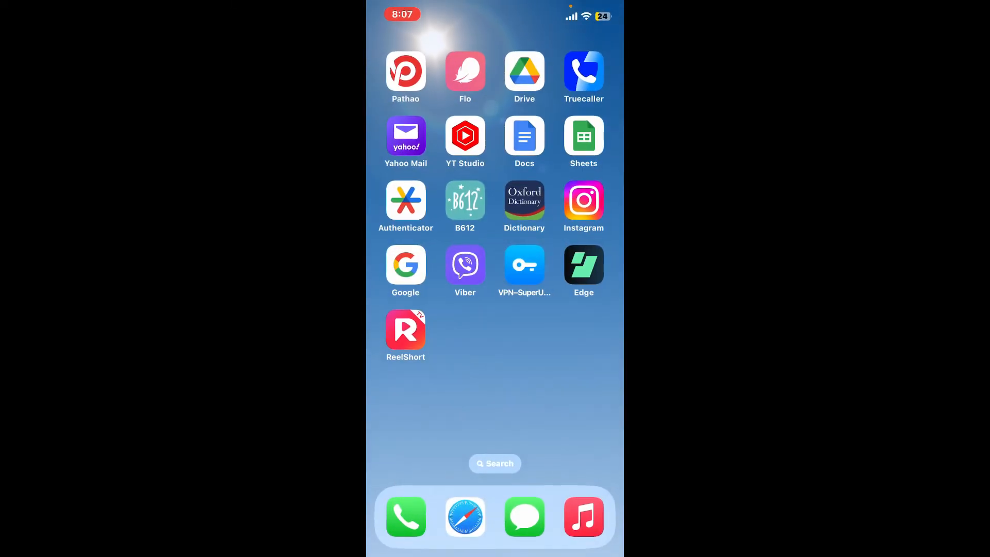
scroll("left", 3)
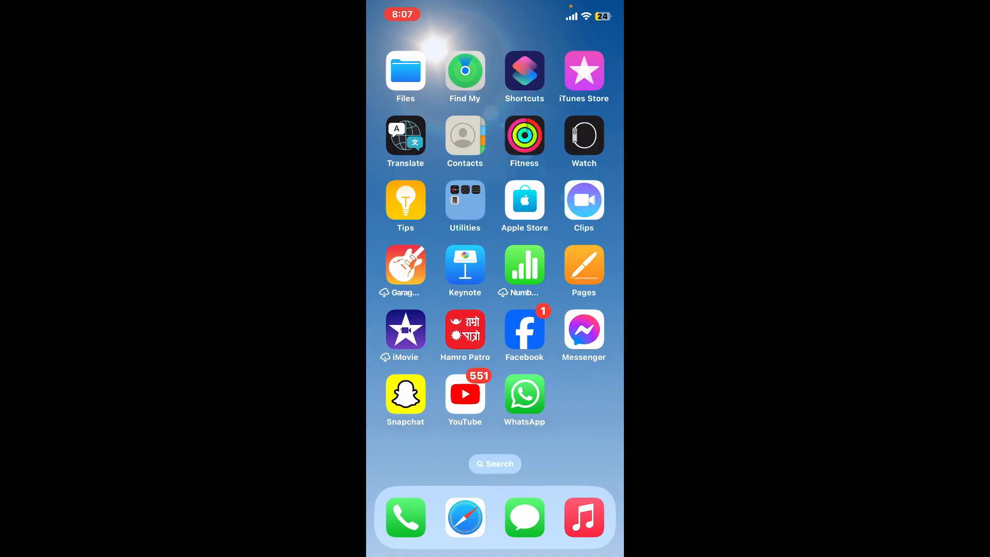